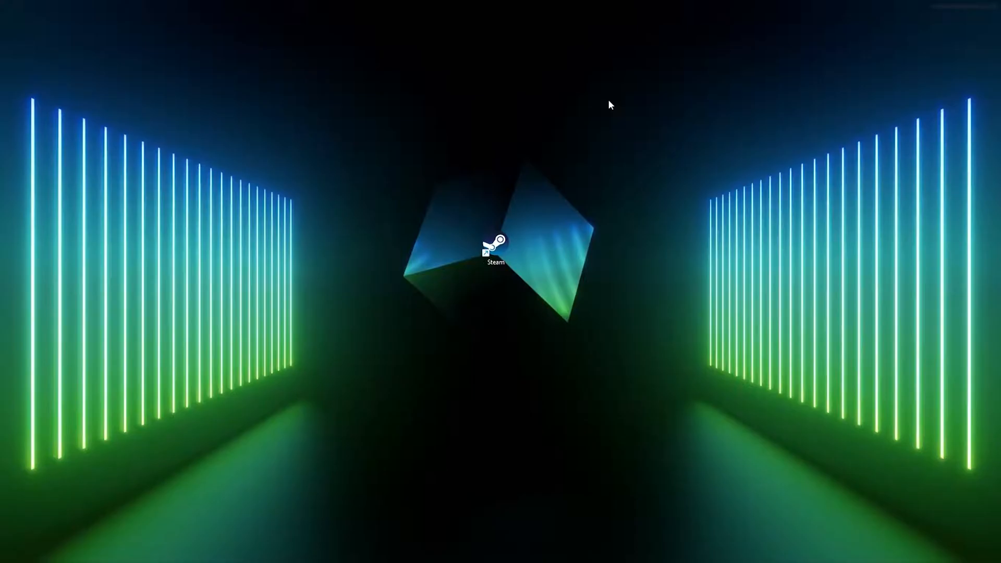
pyautogui.moveTo(590, 111)
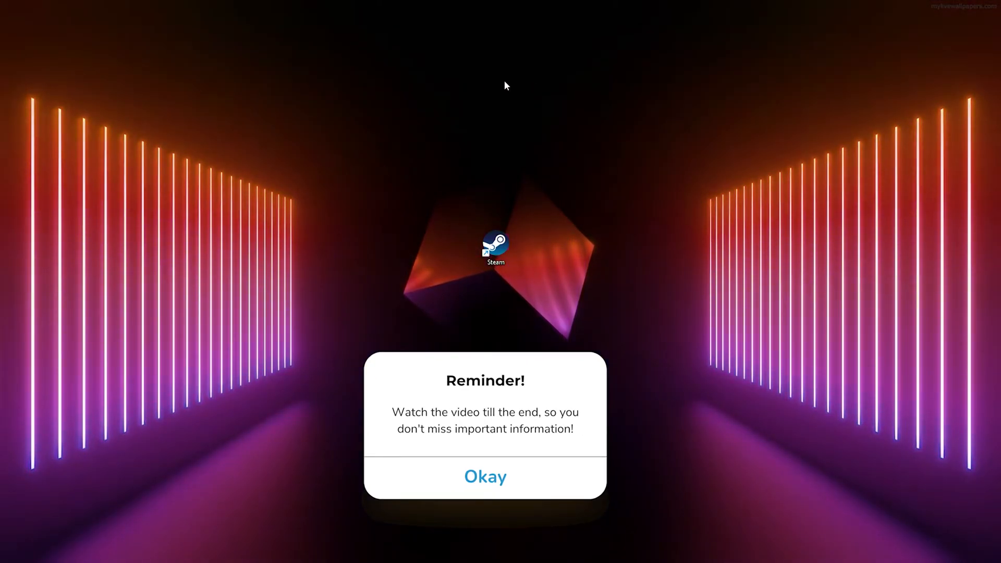
# - Launch Steam from its desktop shortcut and expand the signed-in account's options menu
pyautogui.click(484, 475)
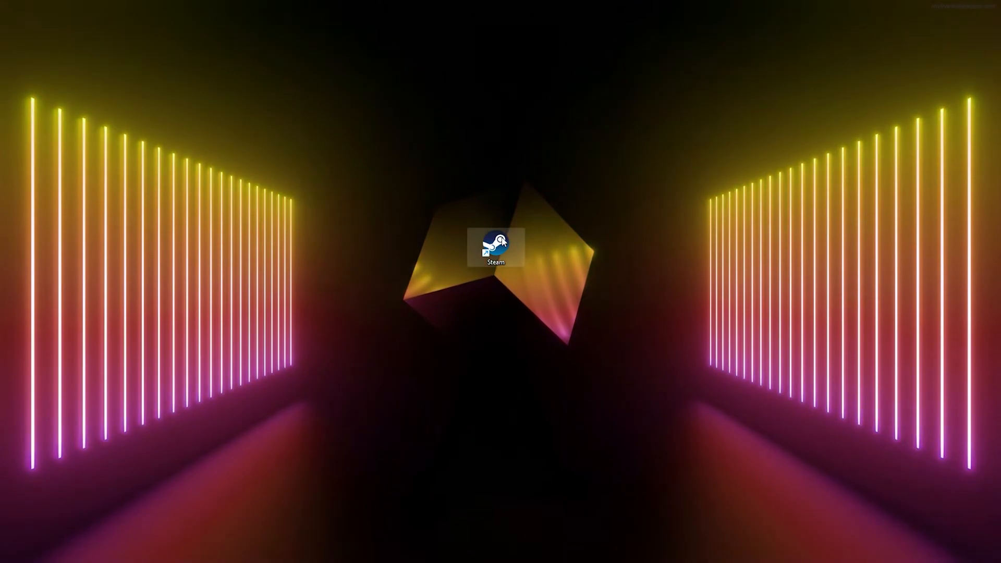
pyautogui.doubleClick(495, 248)
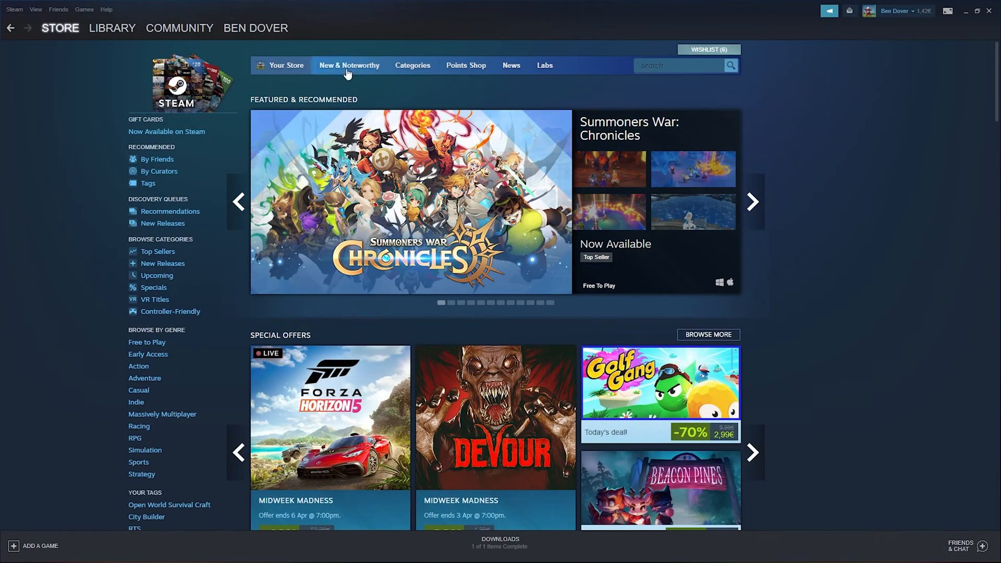
pyautogui.moveTo(773, 79)
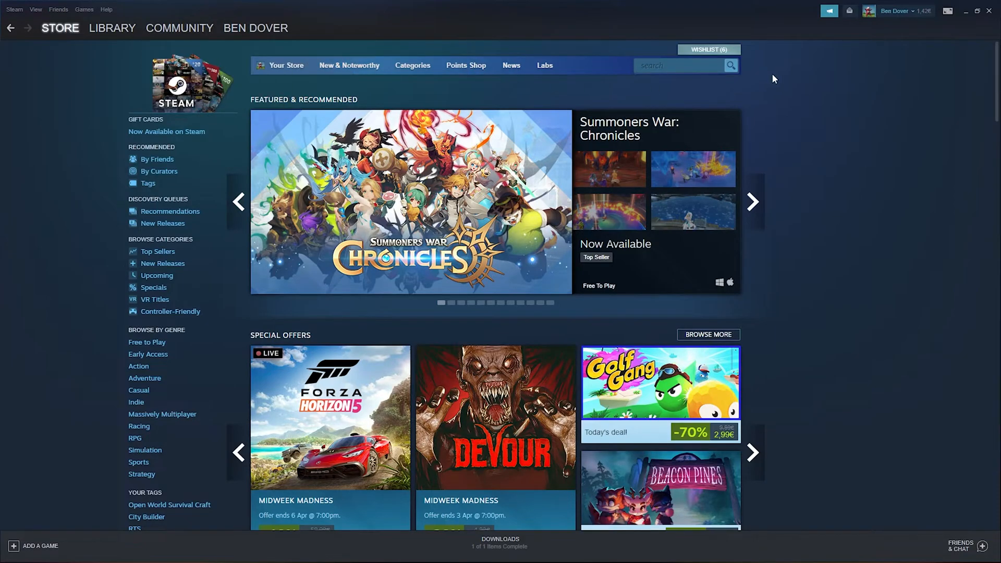
pyautogui.moveTo(612, 104)
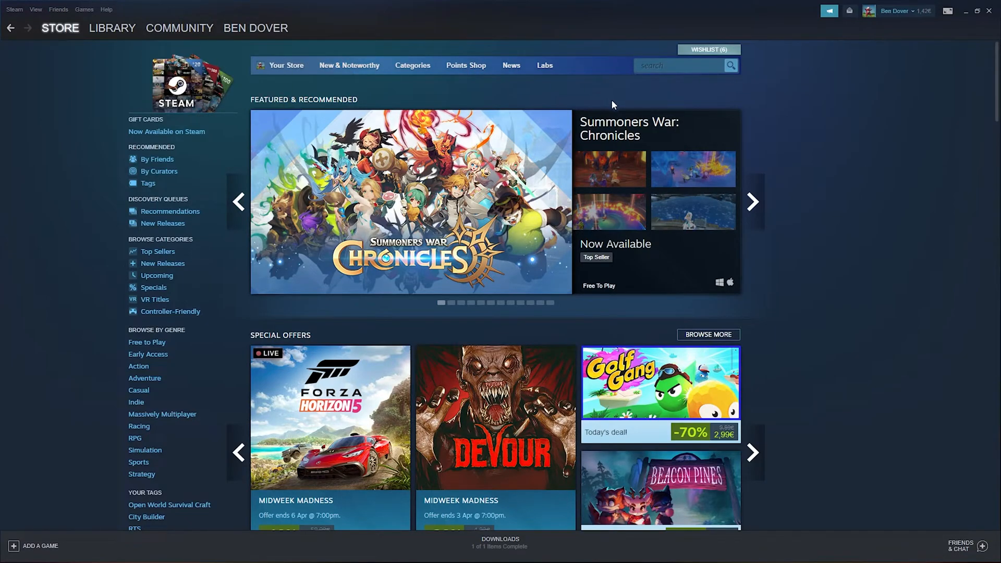
pyautogui.moveTo(914, 18)
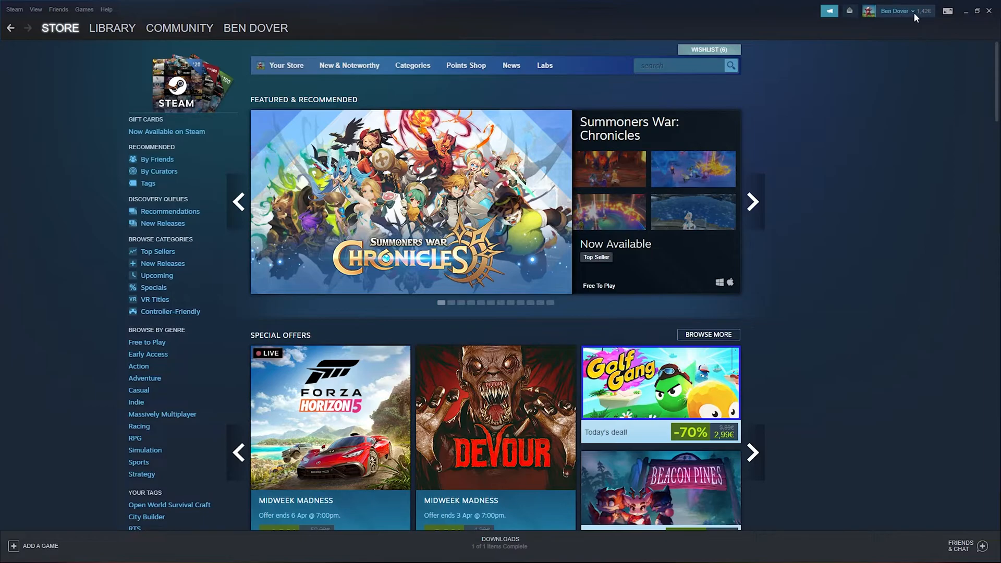
pyautogui.click(894, 10)
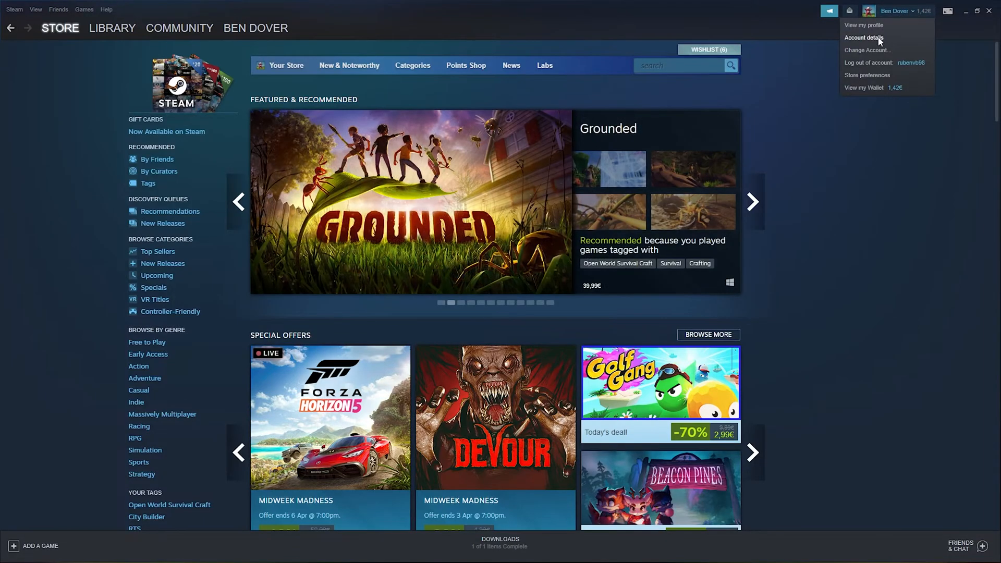
# - Go to 'Account details' from the account menu
pyautogui.click(863, 38)
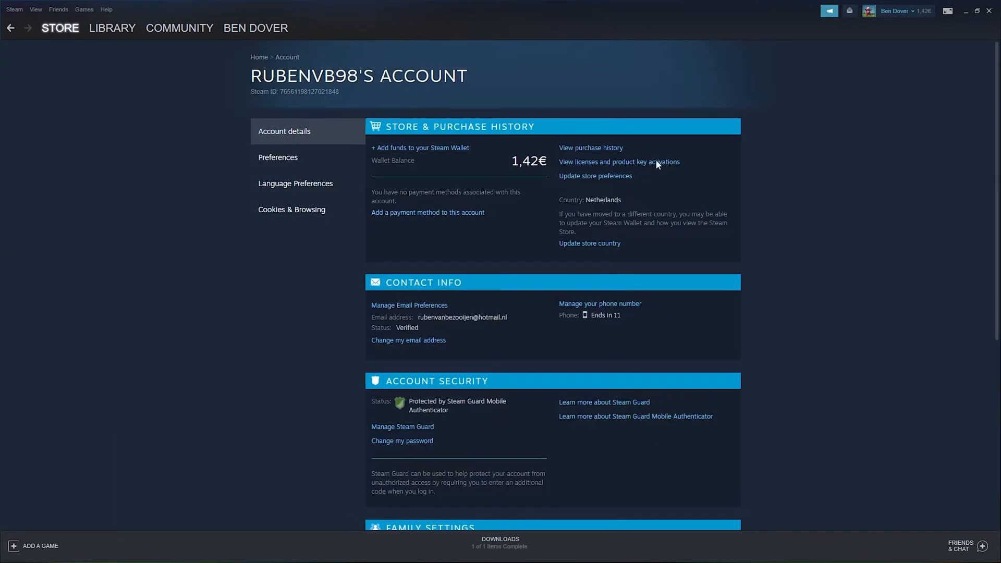
pyautogui.moveTo(301, 298)
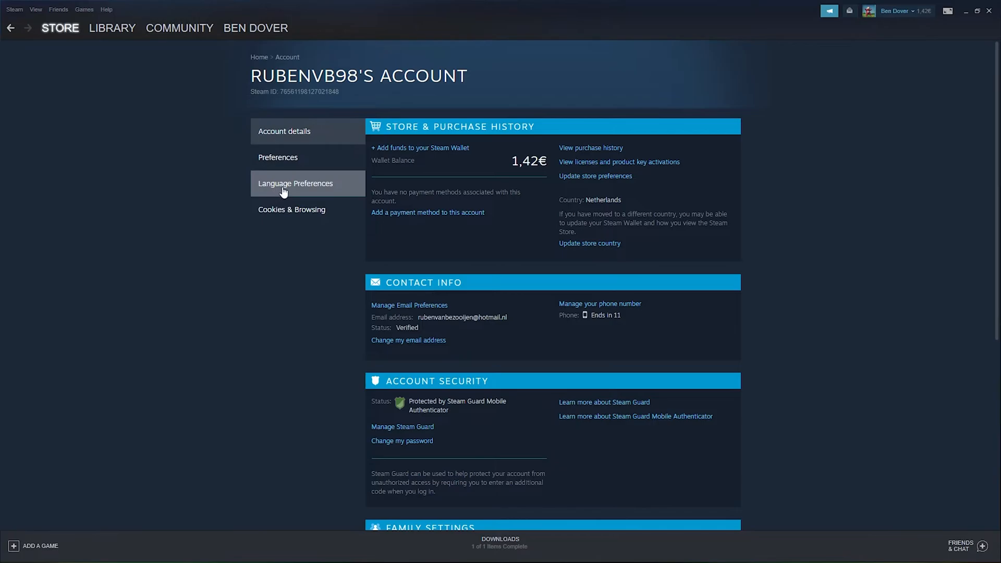
pyautogui.moveTo(307, 185)
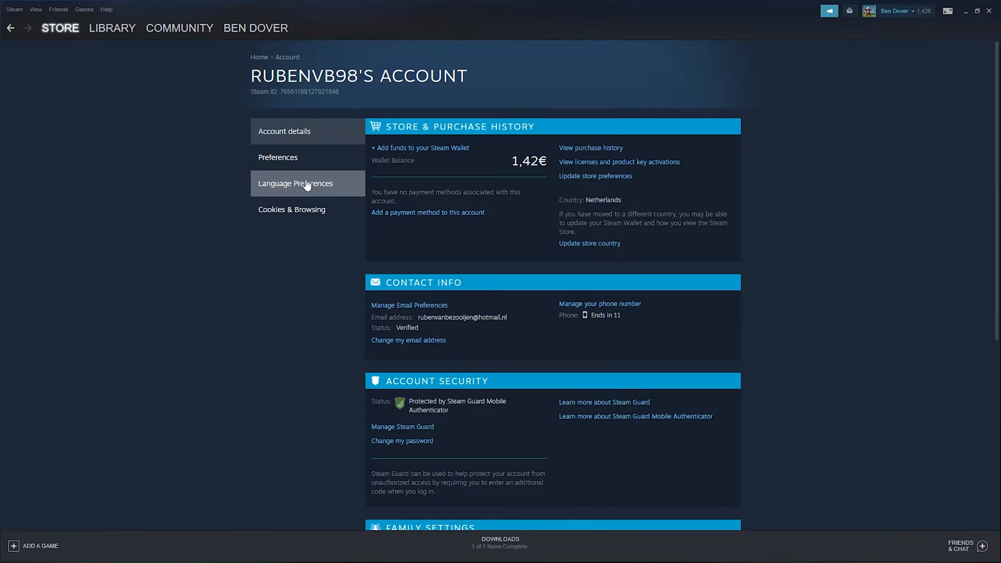
# - Show the Language Preferences page from the account sidebar
pyautogui.click(295, 183)
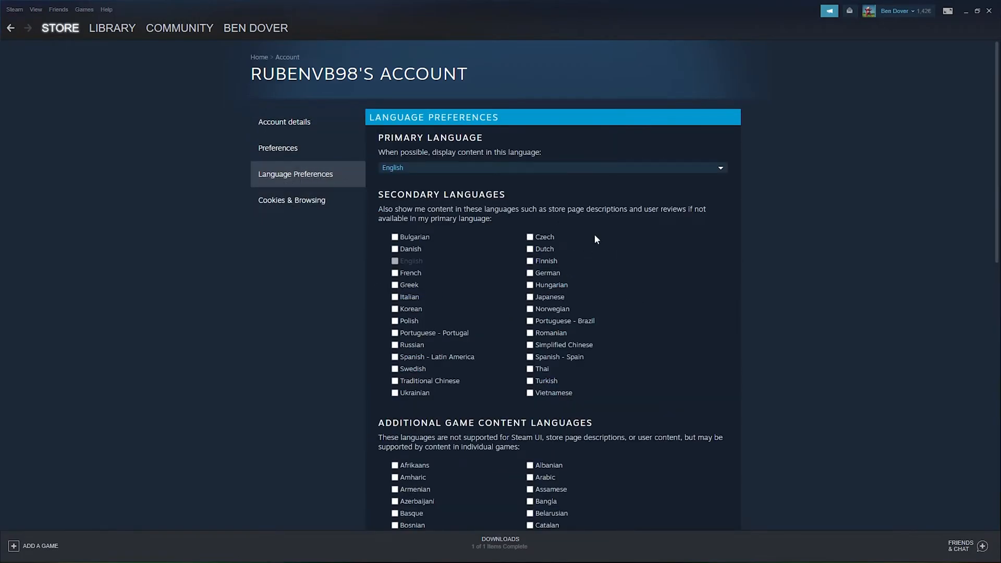
pyautogui.moveTo(498, 173)
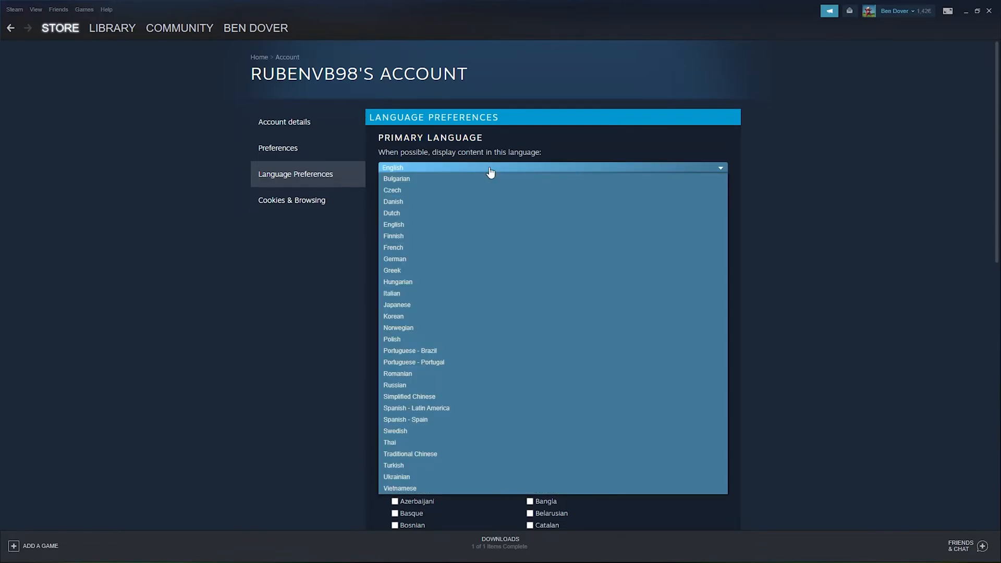
pyautogui.moveTo(409, 178)
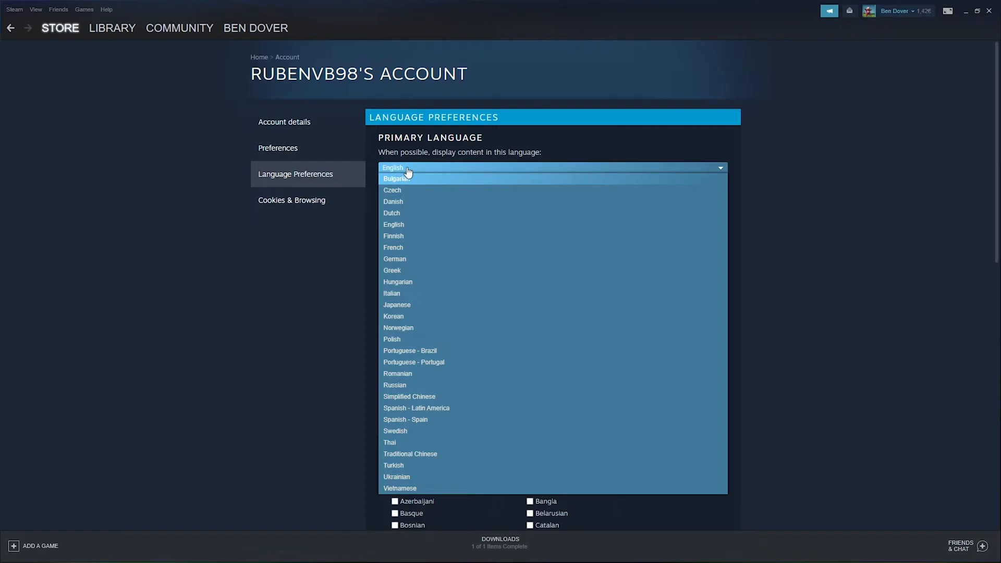
pyautogui.moveTo(432, 240)
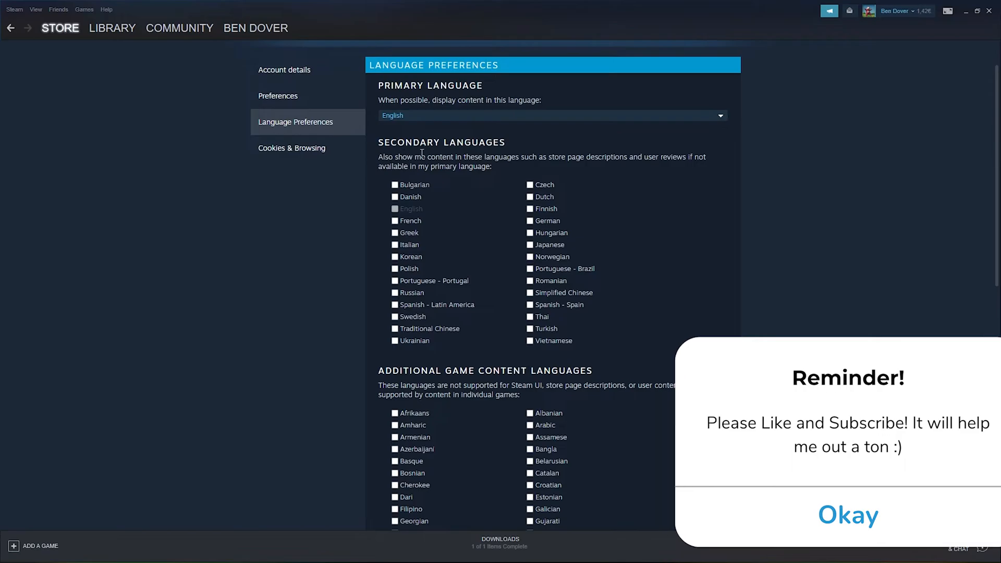
pyautogui.click(848, 515)
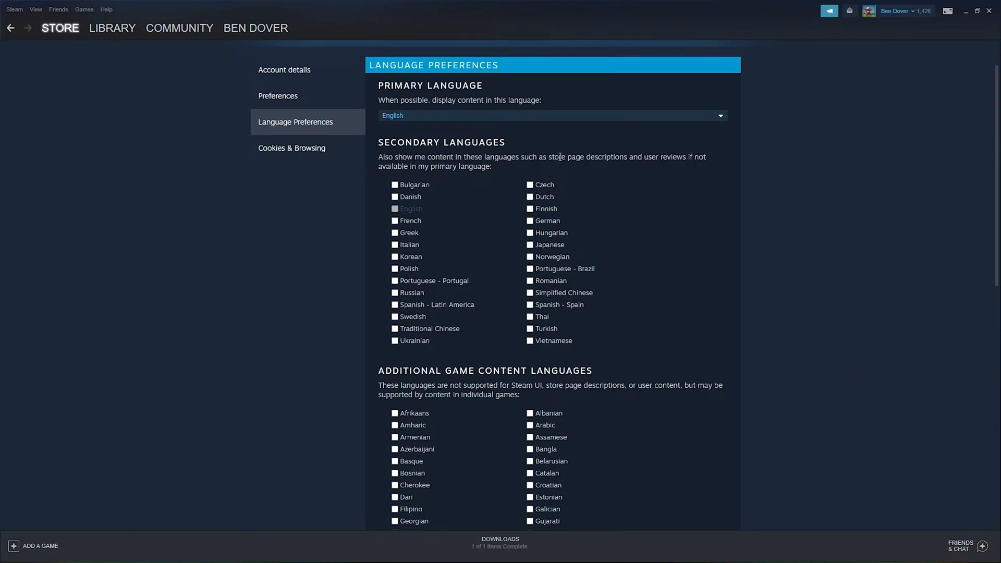
pyautogui.moveTo(717, 160)
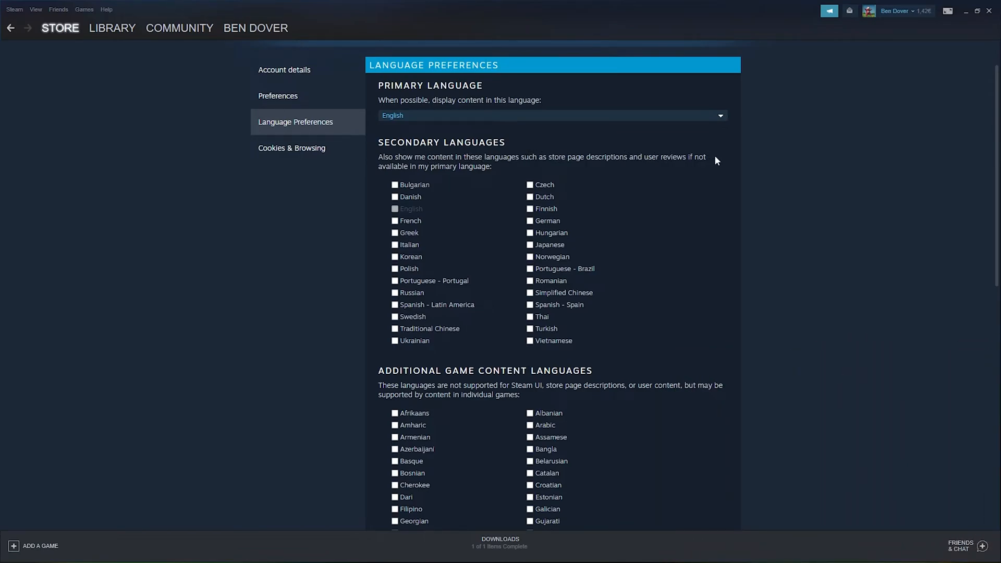
pyautogui.moveTo(508, 217)
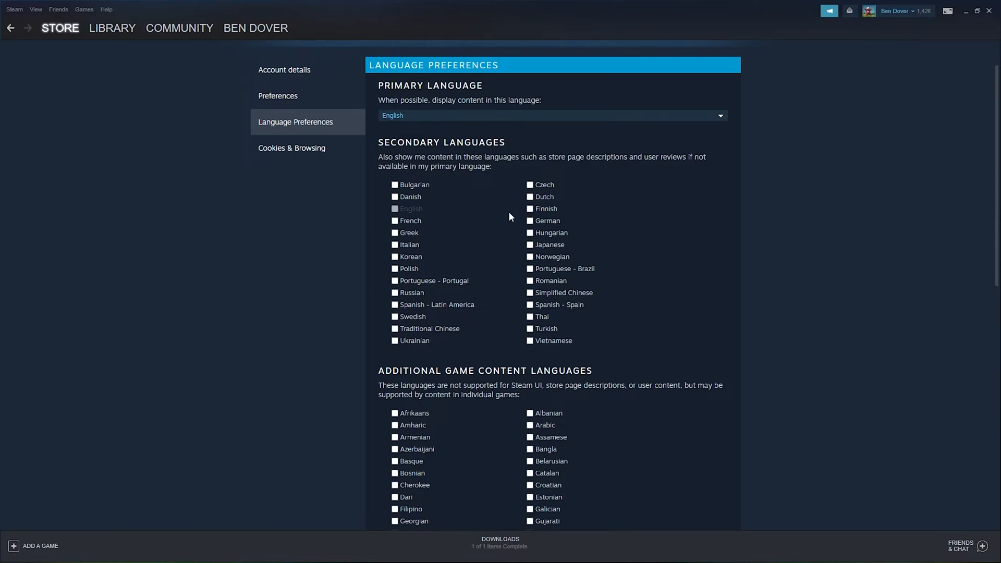
pyautogui.moveTo(505, 210)
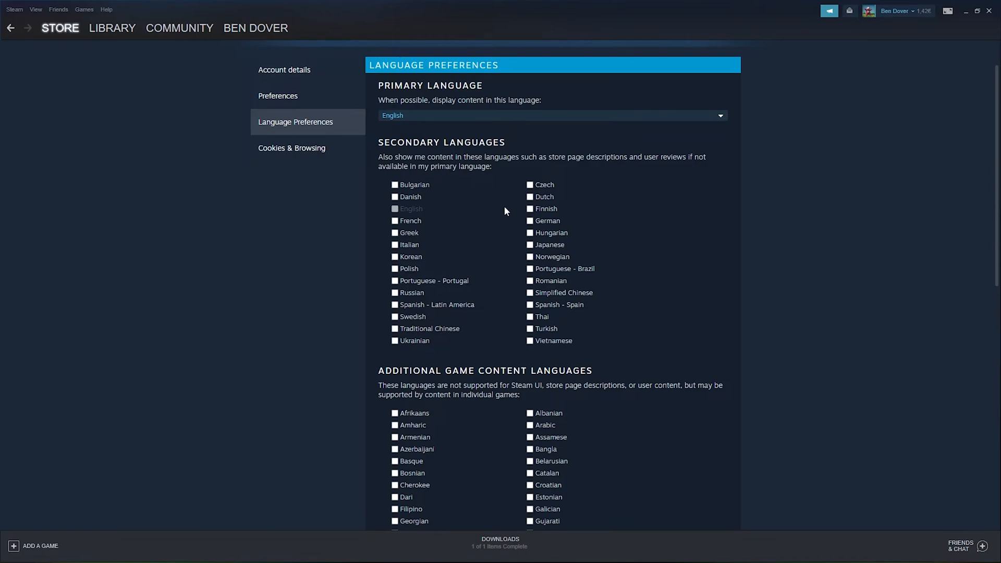
pyautogui.moveTo(428, 205)
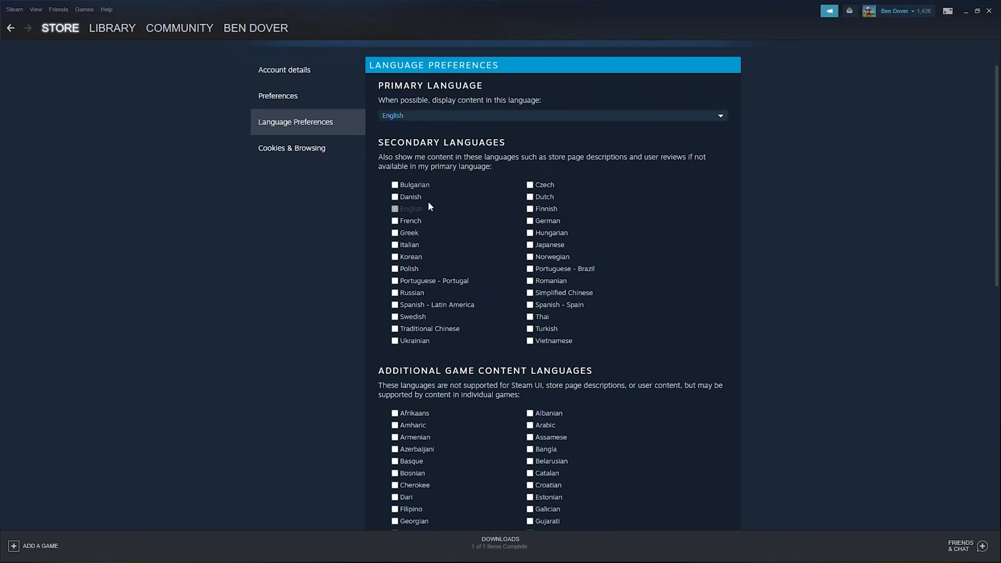
pyautogui.moveTo(428, 223)
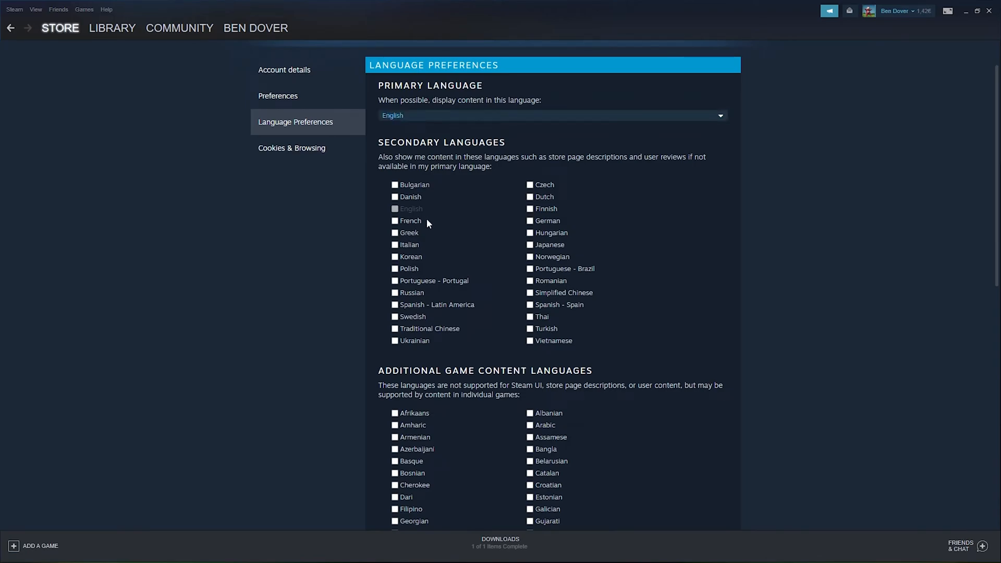
# - Scroll through the language preferences to the Save area, then close Steam
pyautogui.scroll(-3)
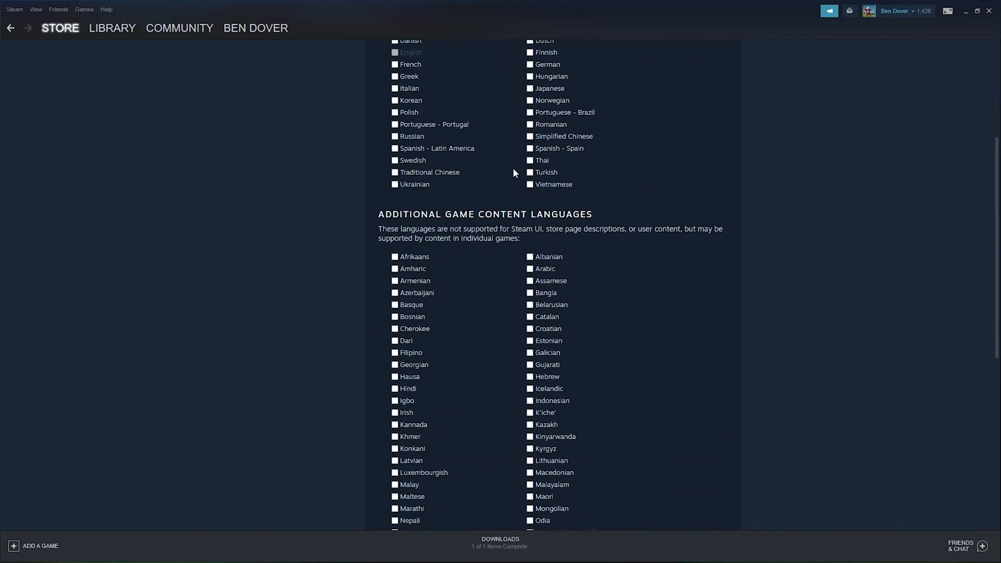
pyautogui.moveTo(521, 223)
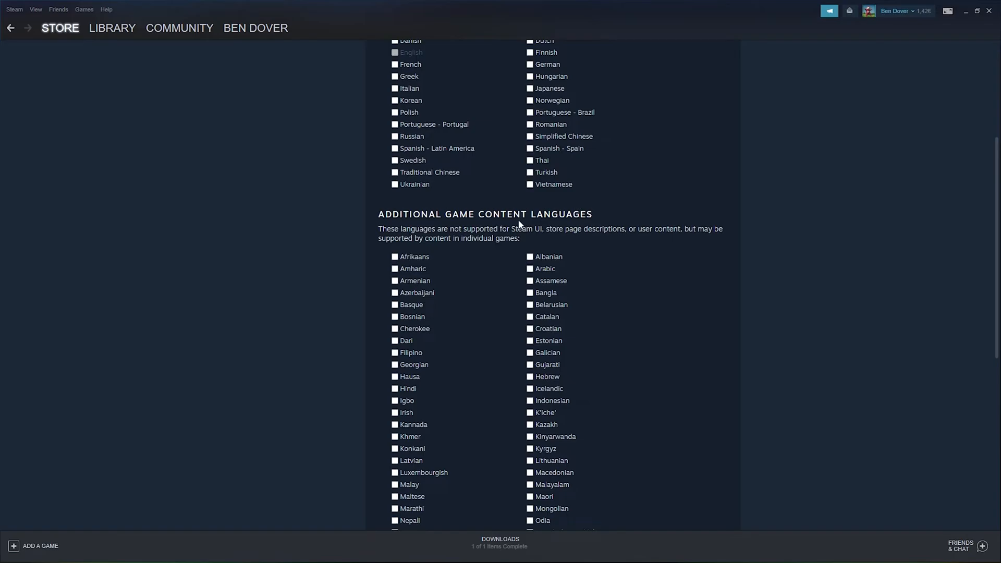
pyautogui.scroll(-3)
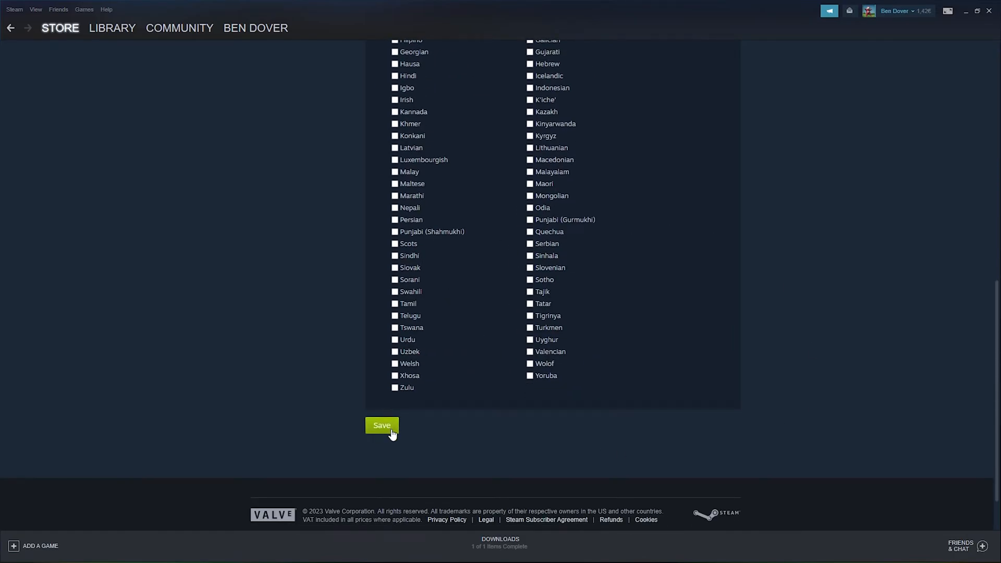
pyautogui.moveTo(392, 437)
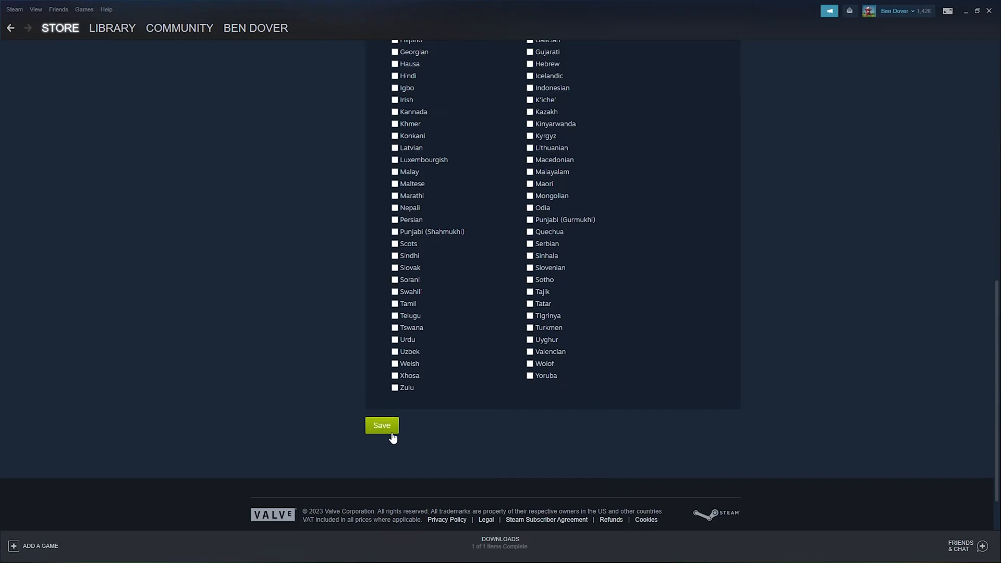
pyautogui.moveTo(234, 231)
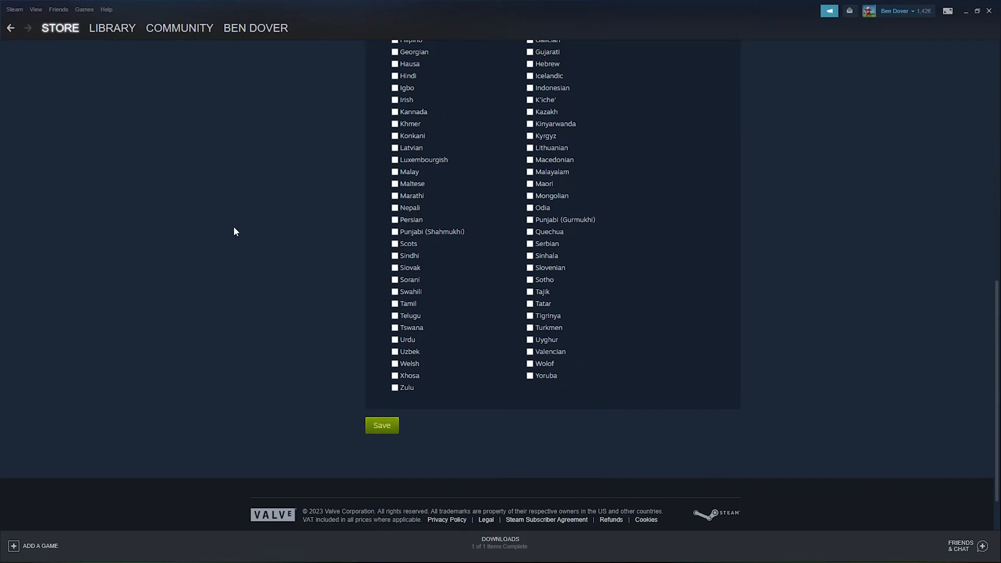
pyautogui.scroll(3)
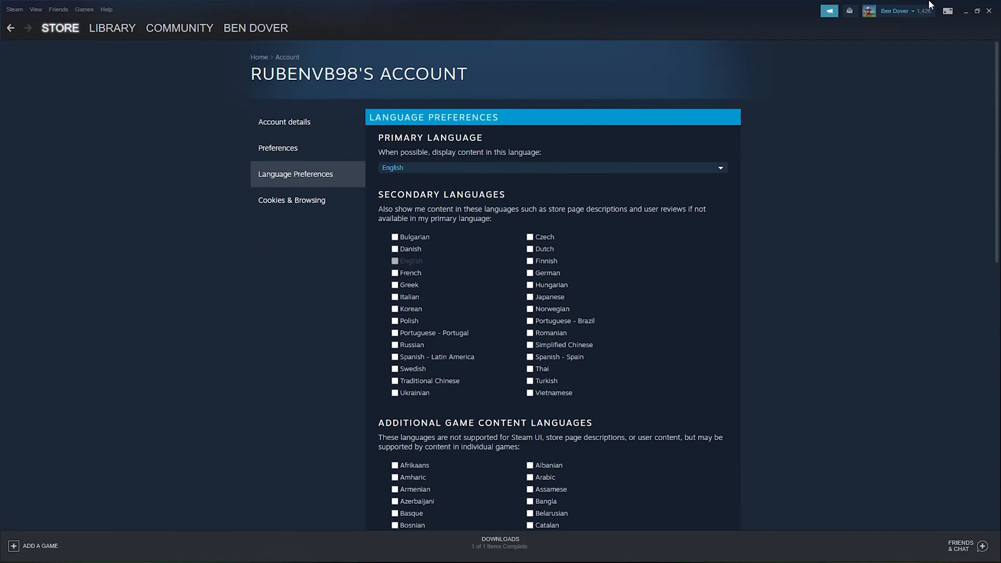
pyautogui.click(965, 10)
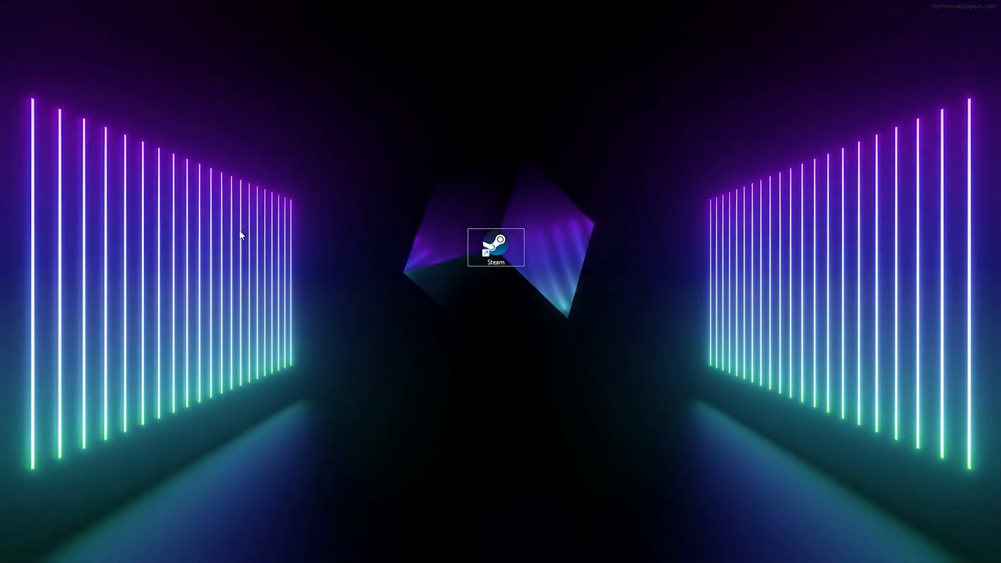
pyautogui.moveTo(484, 281)
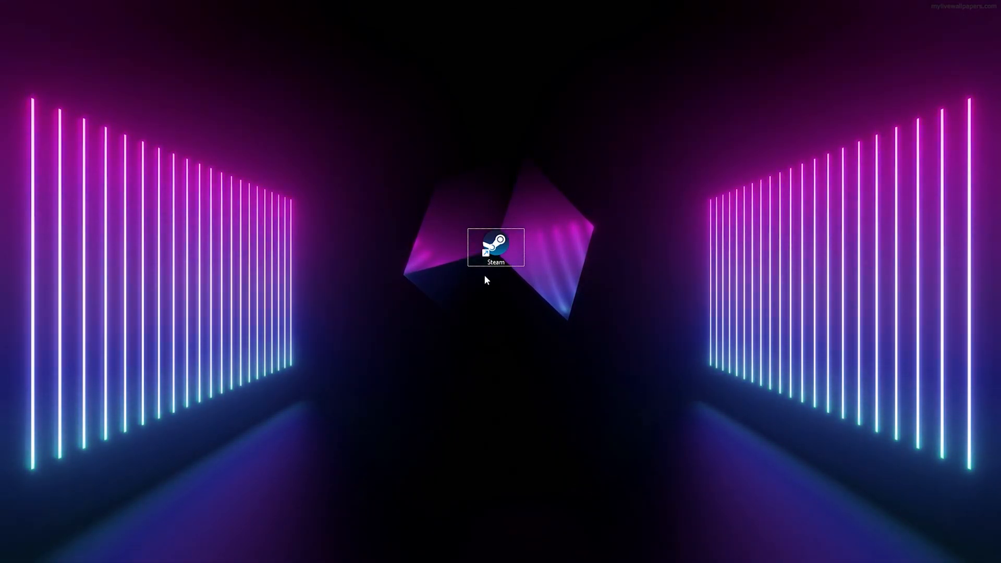